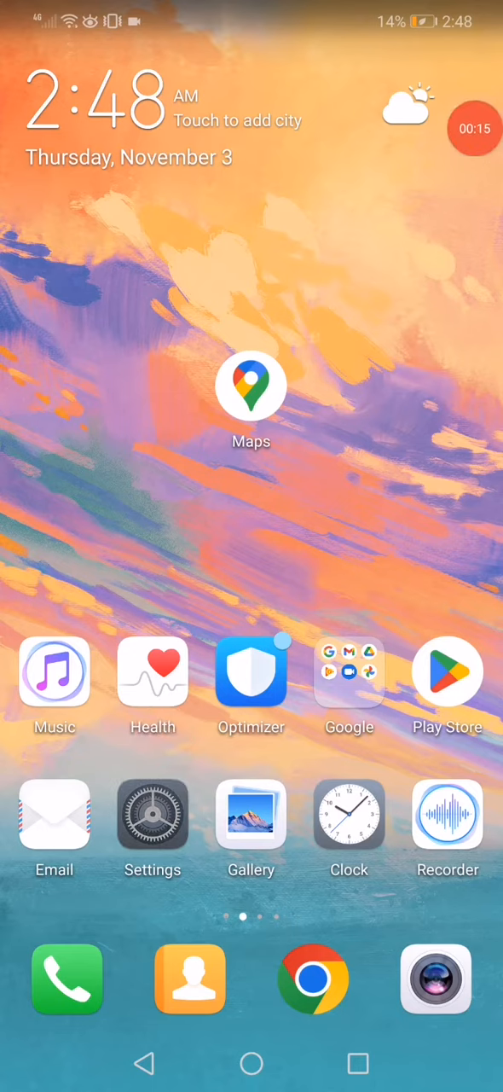
Open the device Settings from the home screen.
click(154, 815)
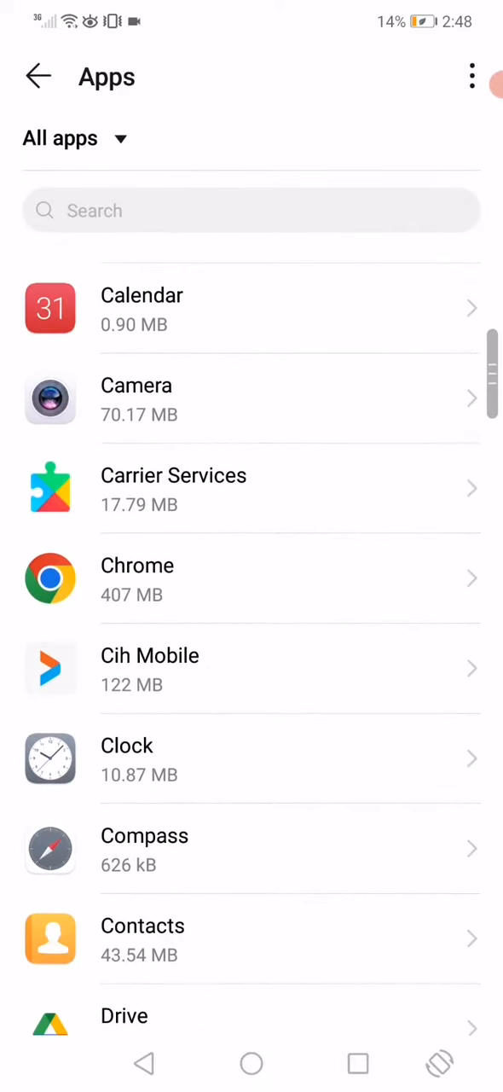
Scroll the All apps list down to reach Maps.
scroll(down, 3)
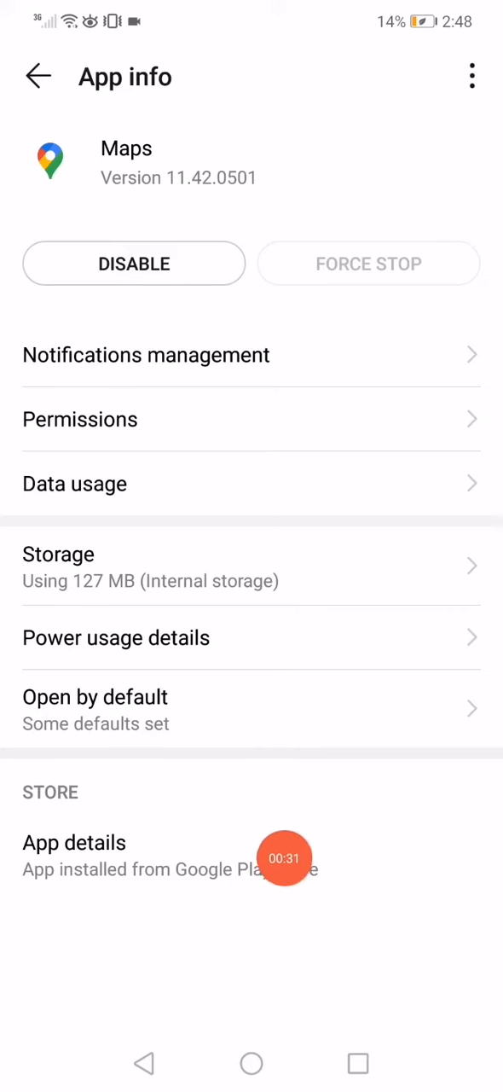
Open the Google Maps Play Store listing via App details.
click(75, 843)
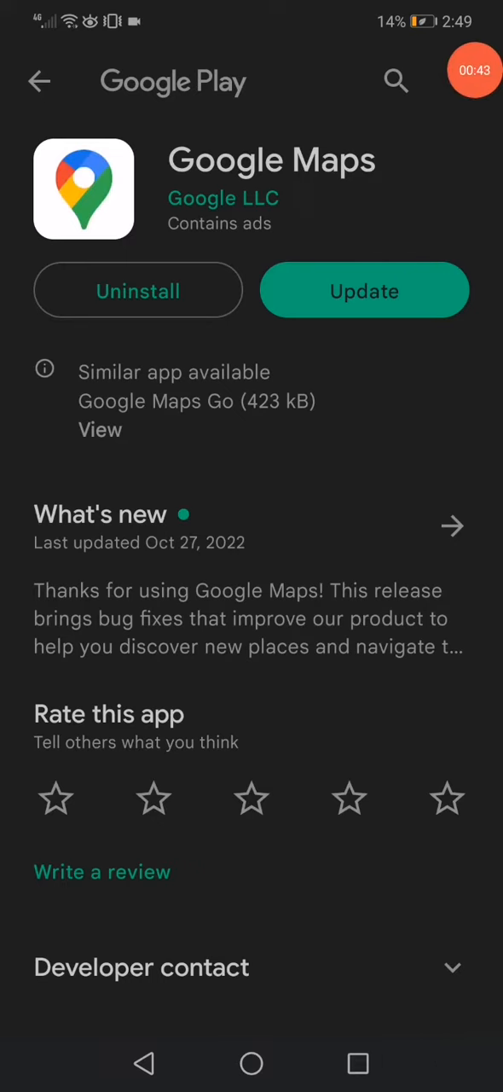
Update Google Maps, then review its 127 MB storage page and return to App info.
click(365, 290)
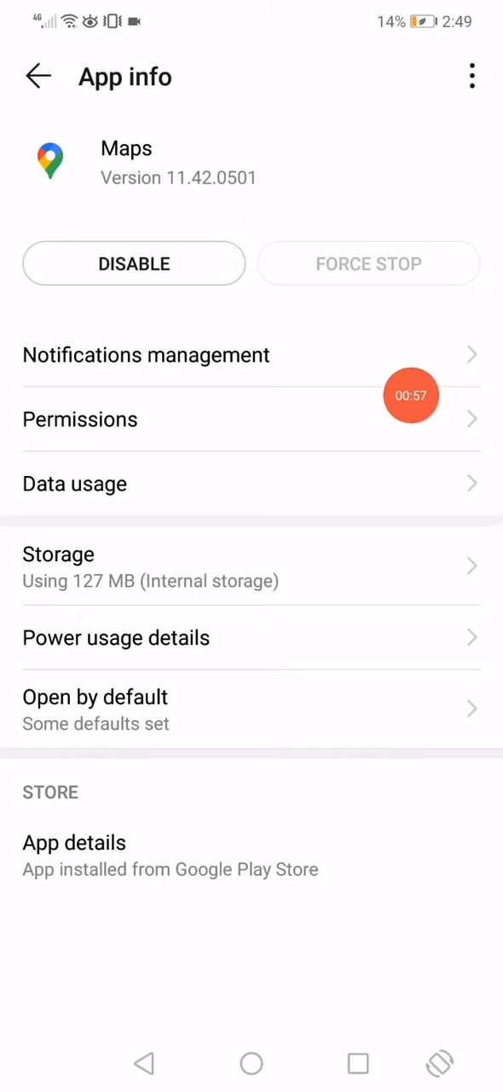
click(58, 567)
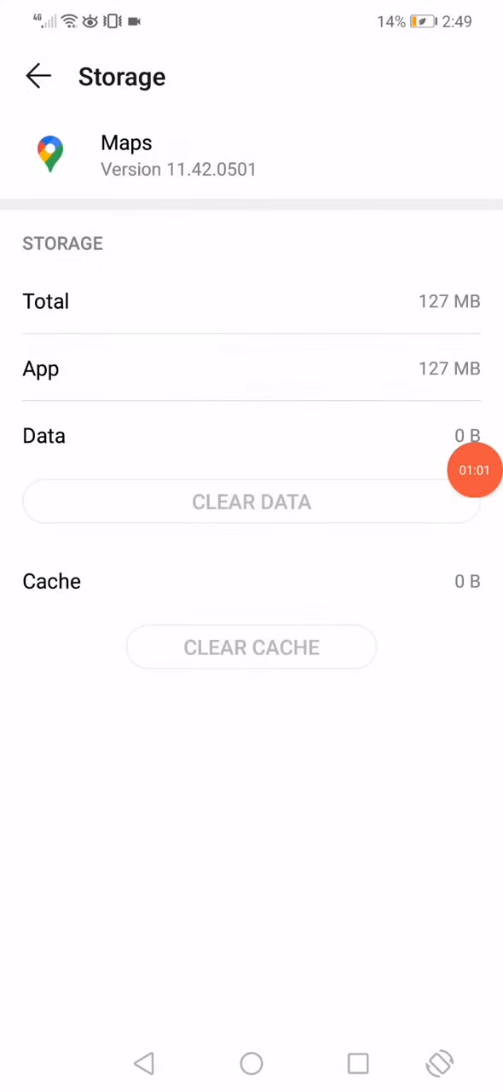
click(38, 75)
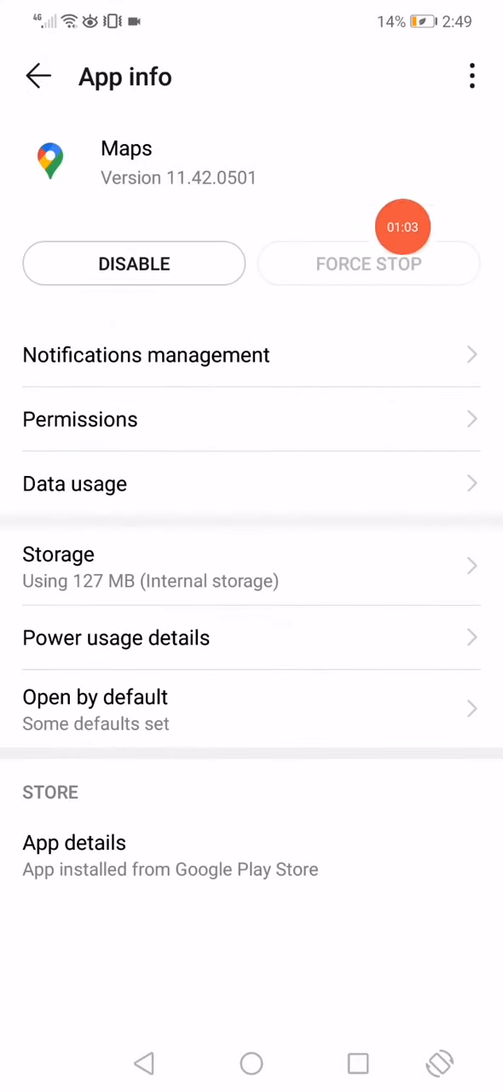
Leave Settings and return to the home screen.
click(251, 1064)
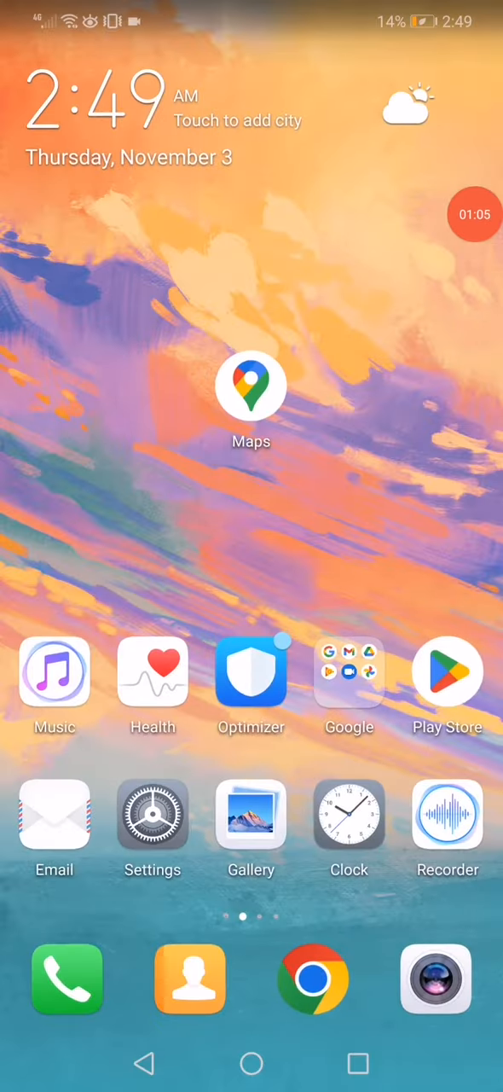
drag(475, 215, 299, 300)
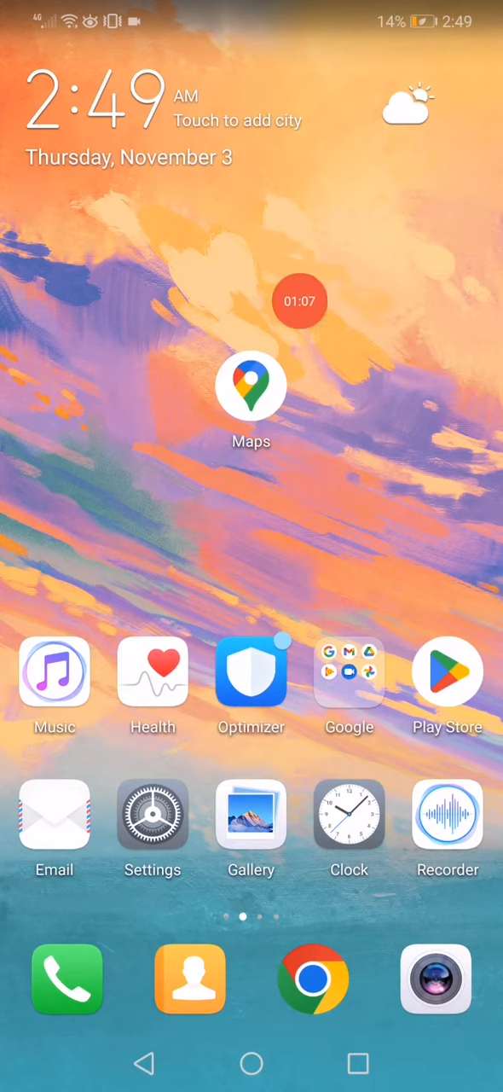